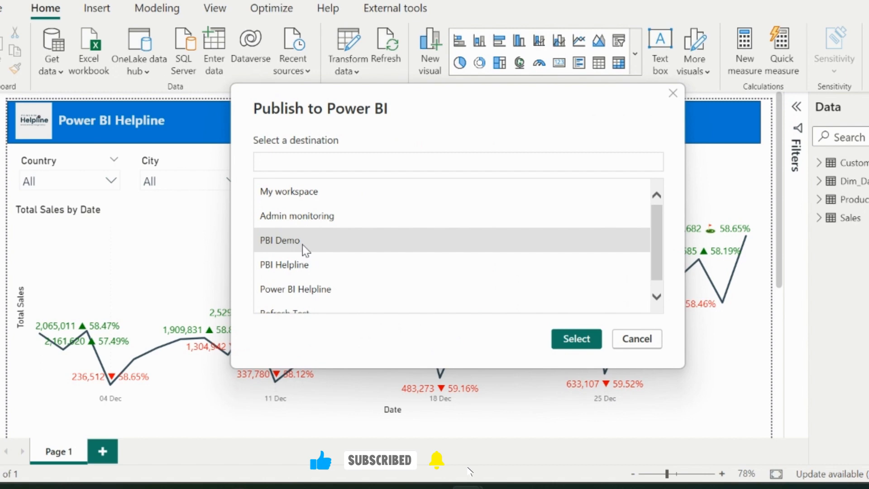
# - Publish the Dynamic formatting report to the PBI Demo workspace and open it in Power BI
pyautogui.click(576, 339)
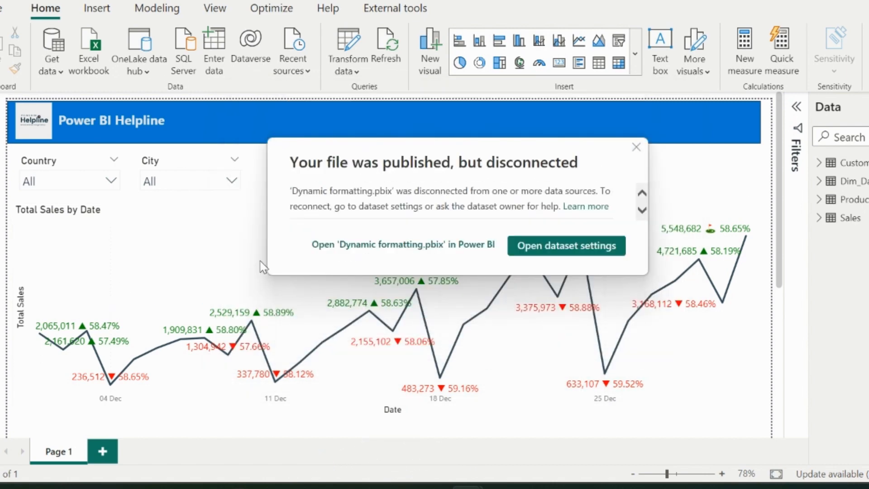
pyautogui.click(403, 245)
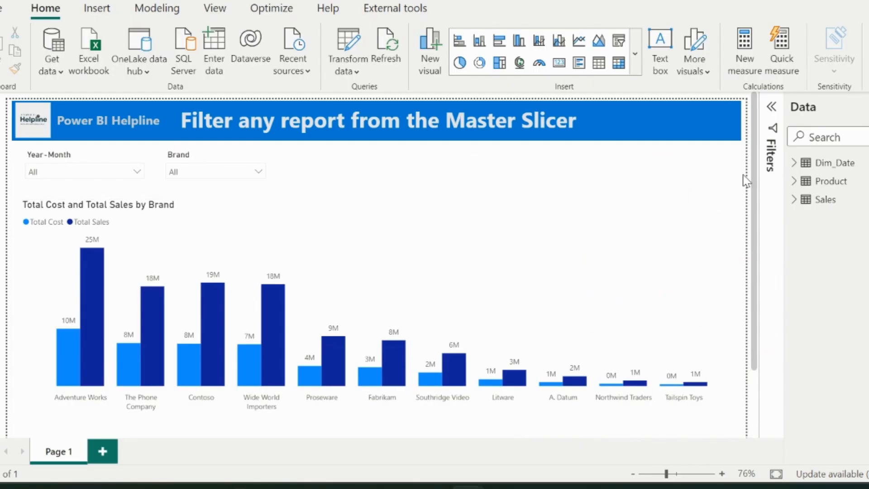
pyautogui.moveTo(755, 164)
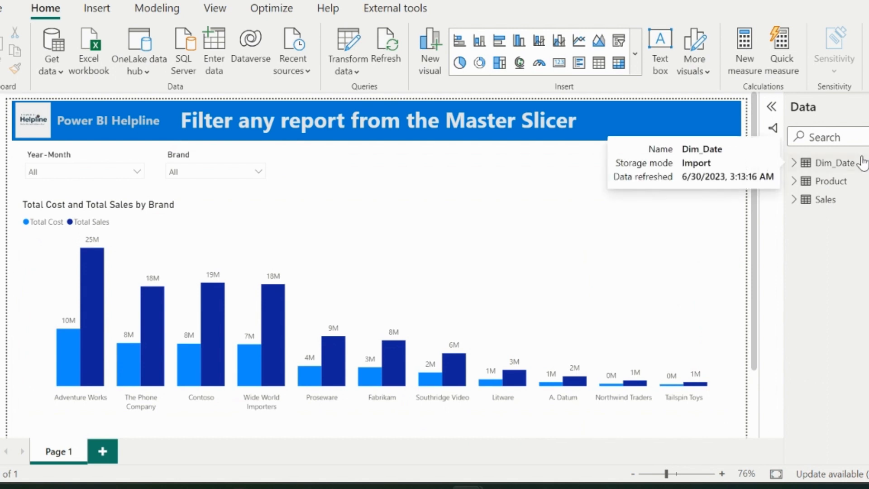
# - Create a Dim_Date measure named 'Master Filter' and begin VAR _baselink = "
pyautogui.rightClick(830, 163)
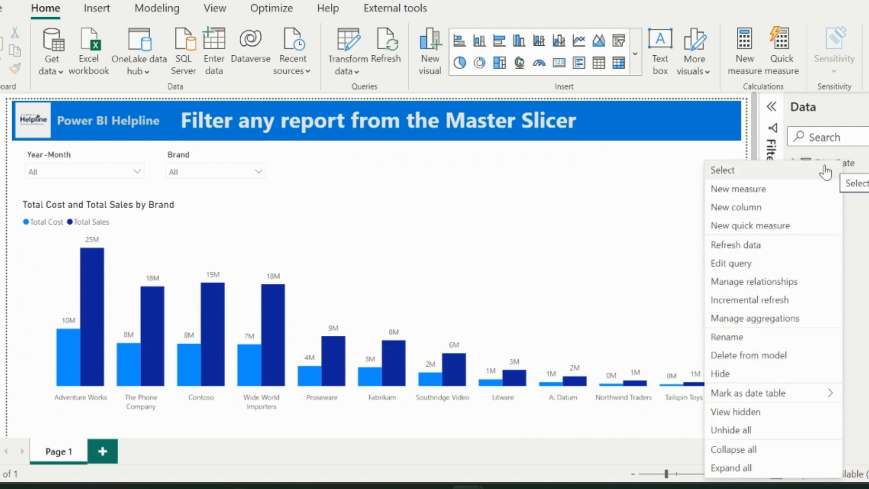
pyautogui.click(738, 189)
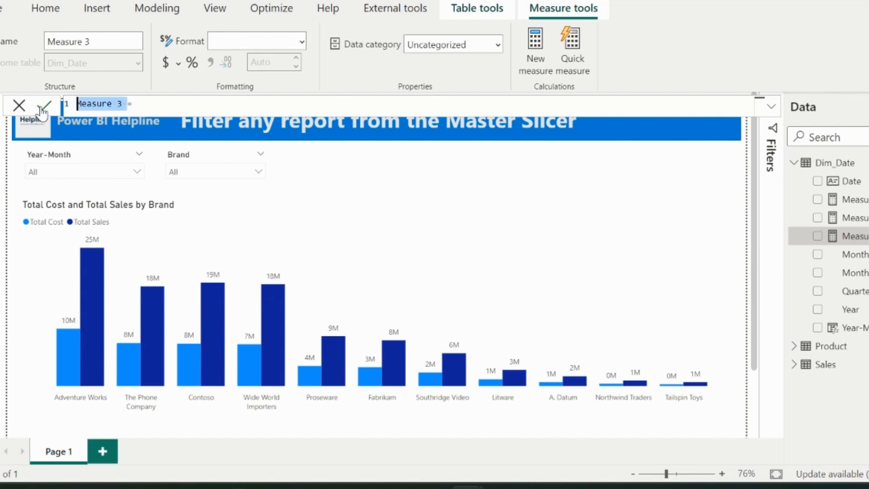
pyautogui.write('Master Filter')
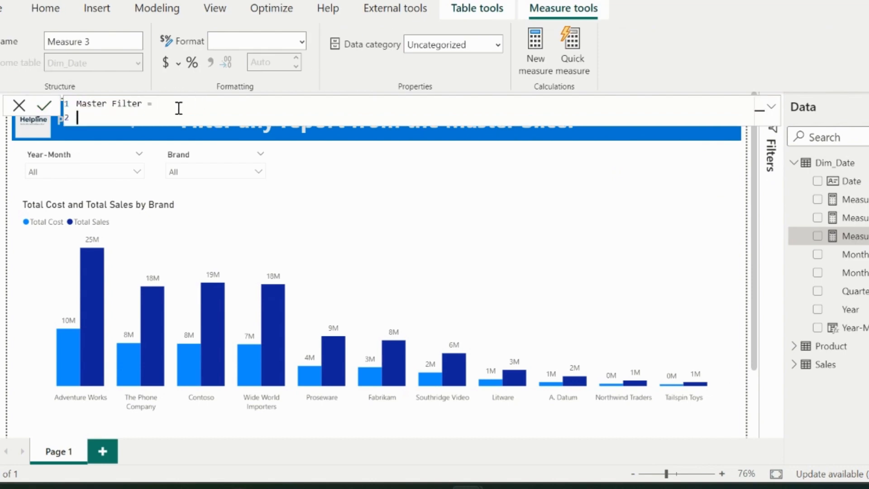
pyautogui.write('VAR _basel')
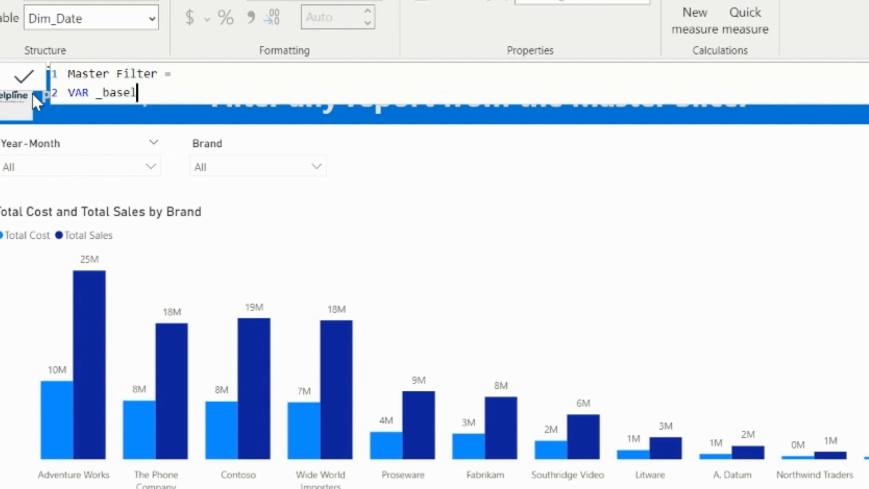
pyautogui.write('ink = "')
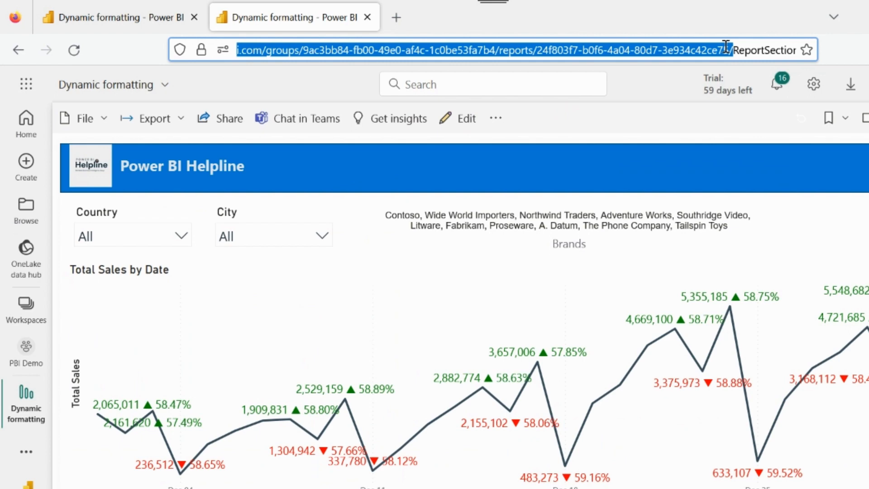
pyautogui.moveTo(301, 68)
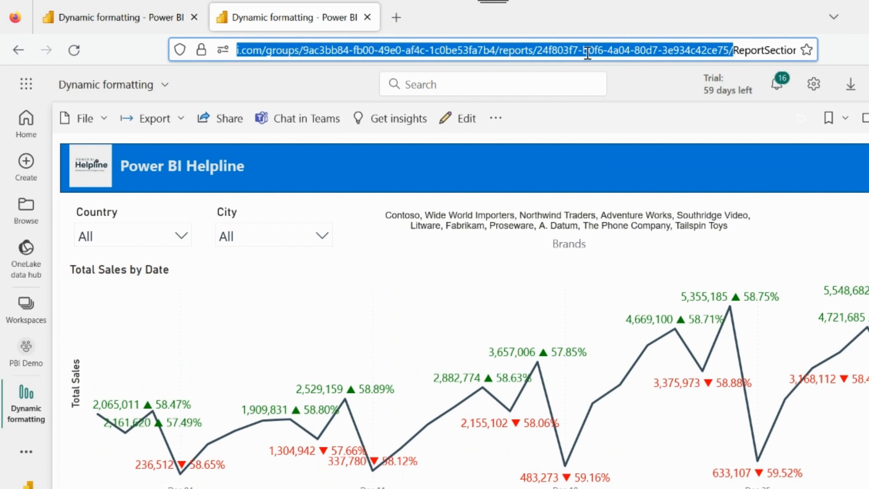
pyautogui.moveTo(726, 44)
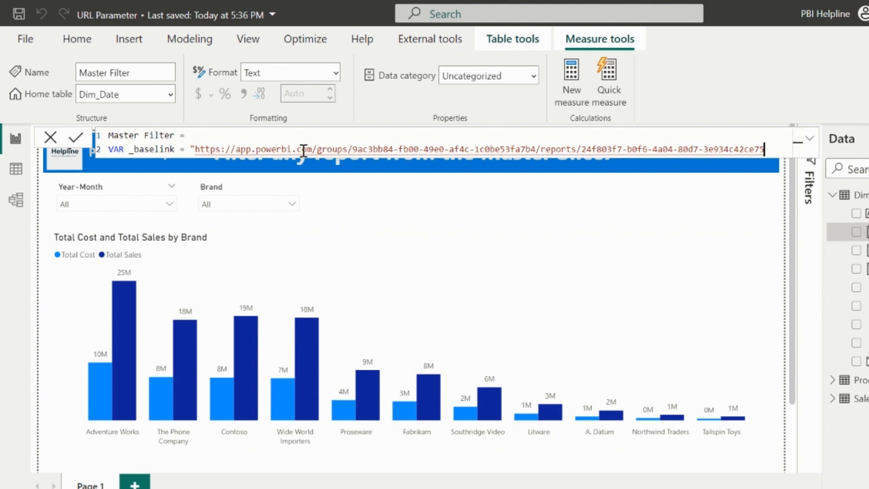
# - Add a _filter variable beginning "?filter = Dim_Date/Year-Month IN ('" after the base link
pyautogui.press('enter')
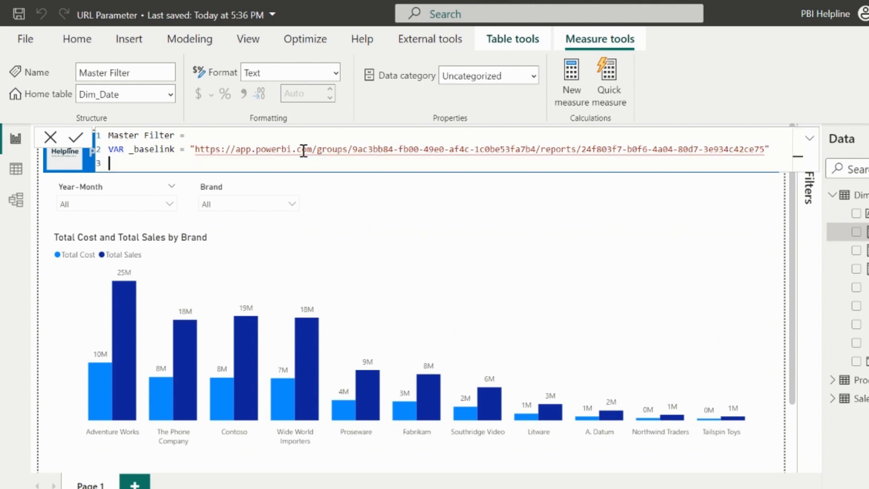
pyautogui.write('VAR')
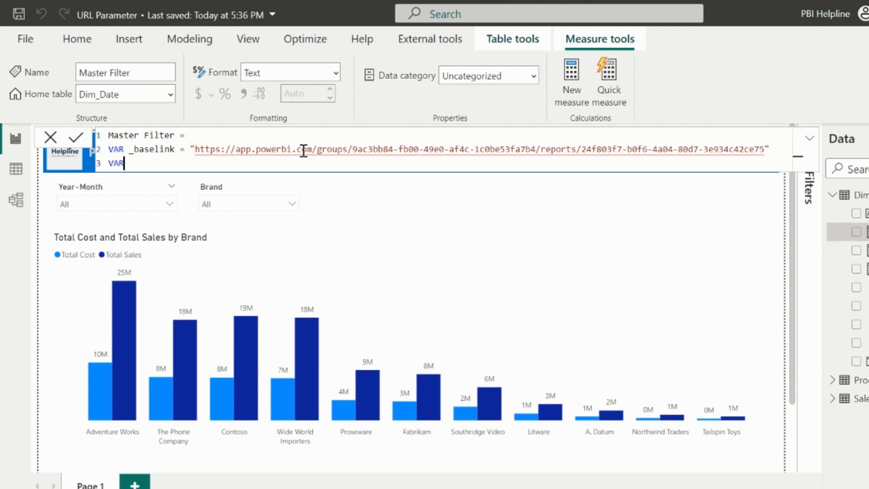
pyautogui.write('_filter =')
pyautogui.write('"?')
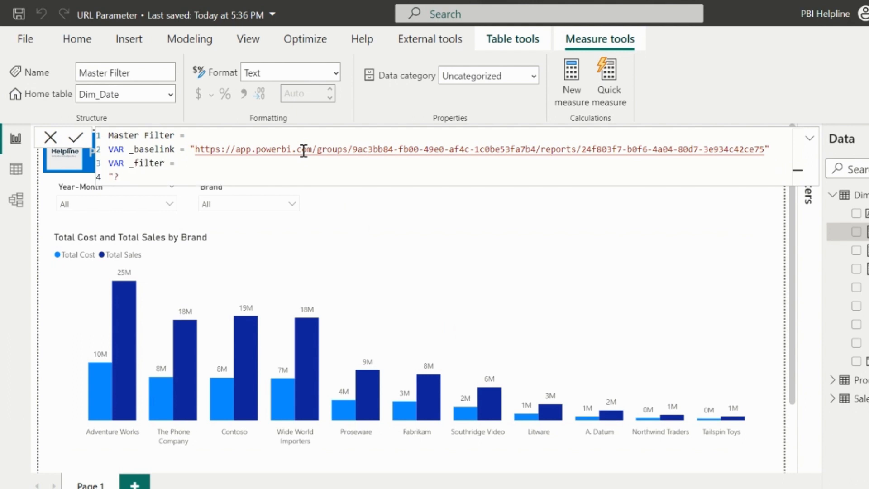
pyautogui.write('filter = Dim_Date/')
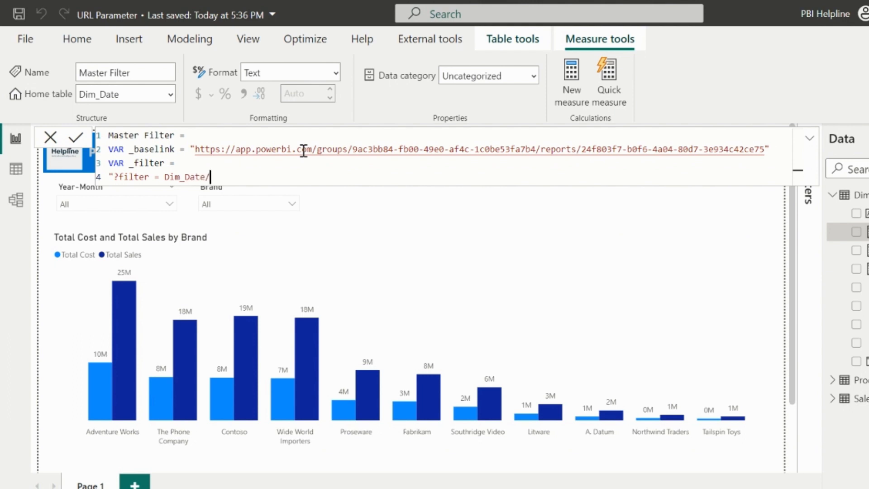
pyautogui.write('Year-Month IN')
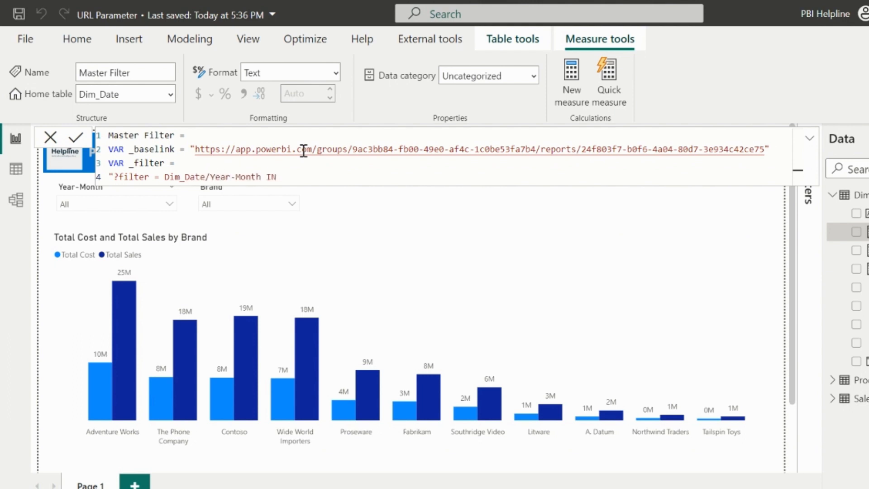
pyautogui.write('(\'"')
pyautogui.write('VAR _')
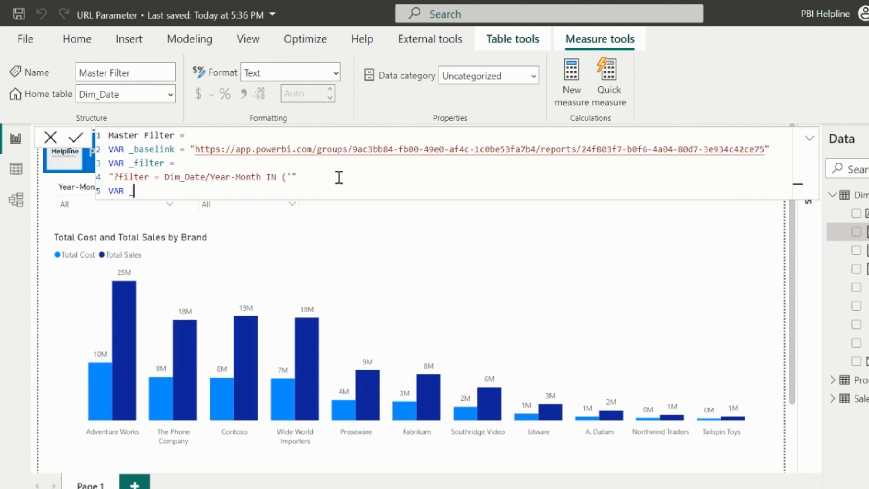
# - Add _Filteryearmonth = CONCATENATEX of selected Dim_Date[Year-Month] values joined by "','", closing with "')"
pyautogui.write('Filteryearmonth')
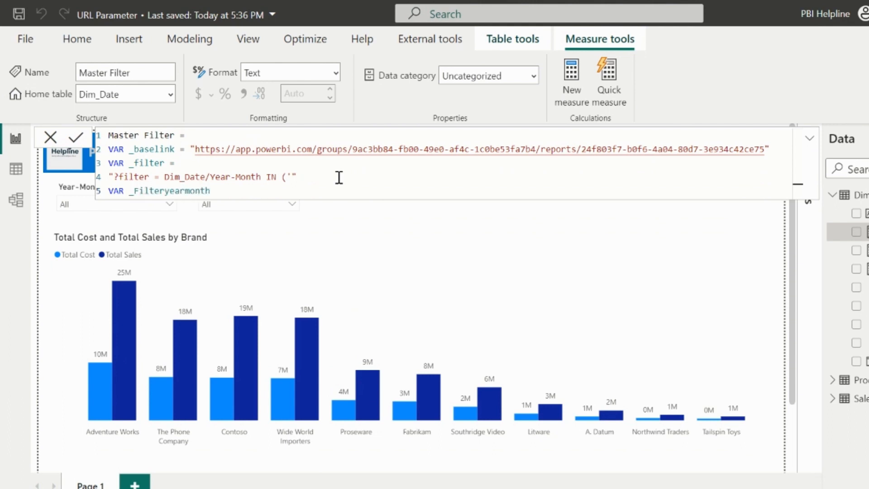
pyautogui.write('co')
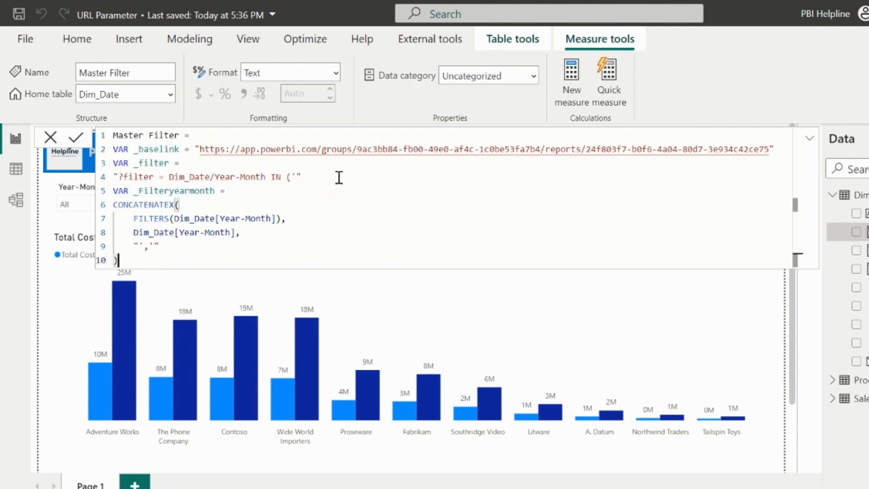
pyautogui.write('&')
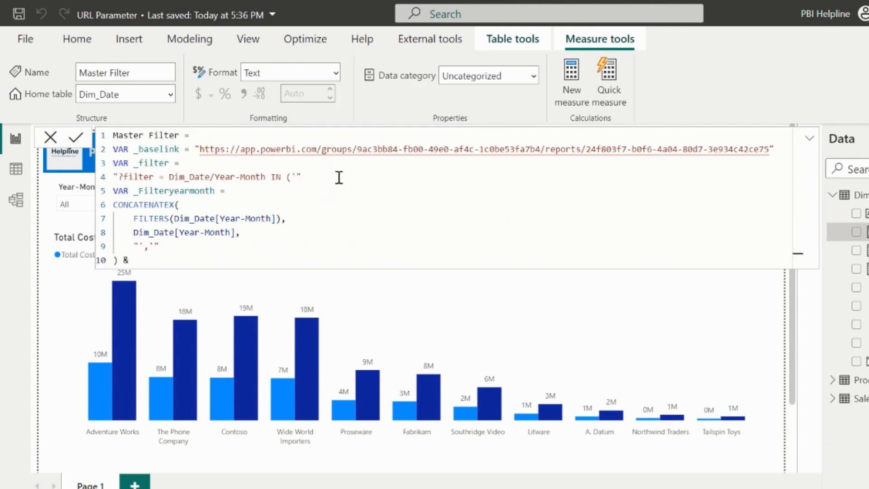
pyautogui.write('"')
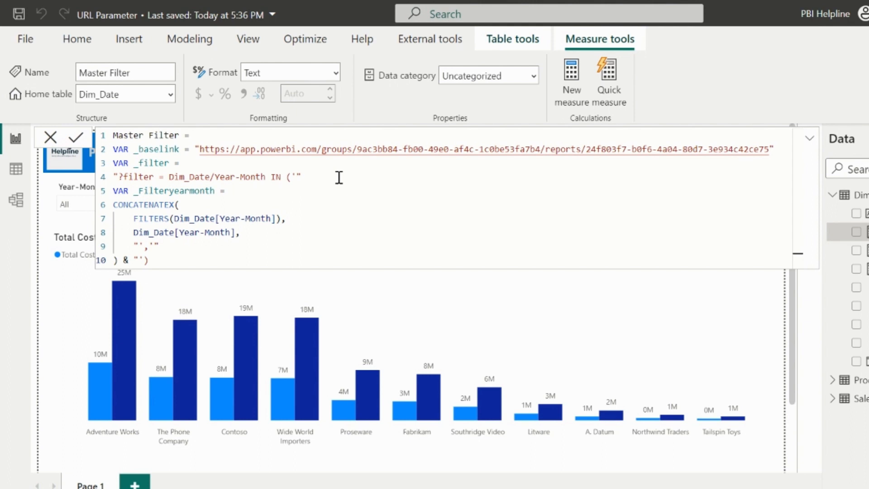
pyautogui.write('"')
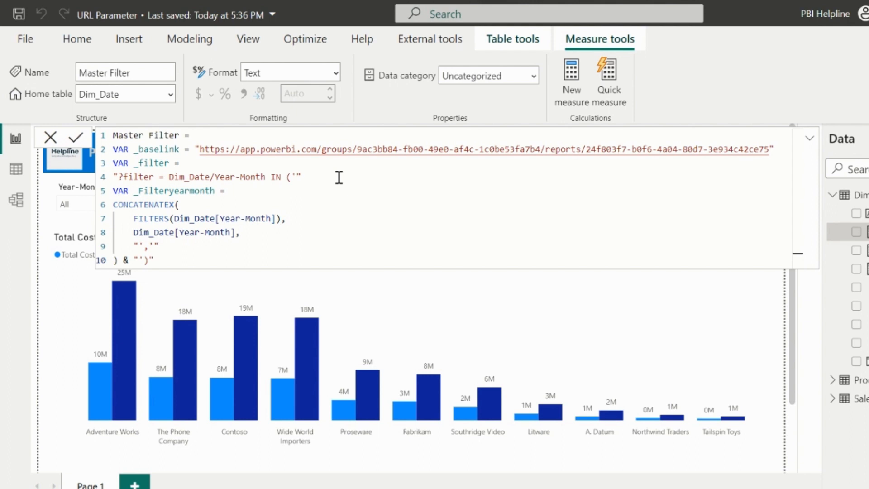
# - Add a _brandfilter variable and return _baselink & _filter & _Filteryearmonth & _brandfilter
pyautogui.write('VAR _bran')
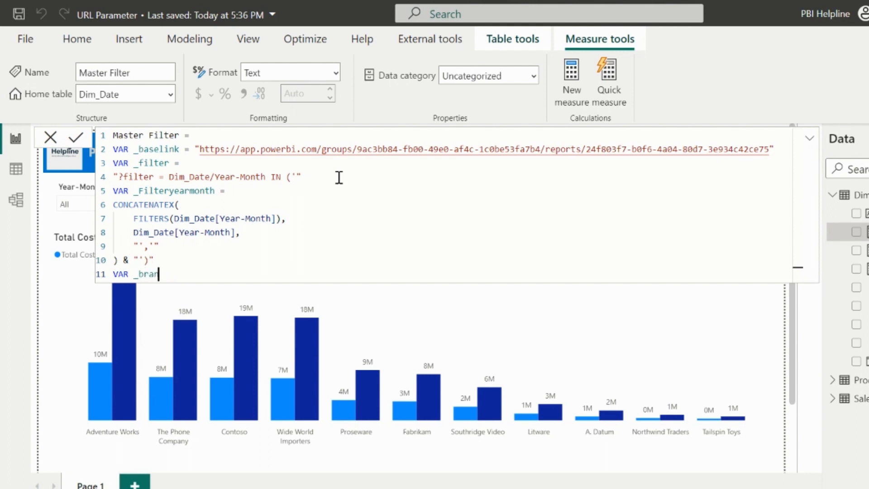
pyautogui.write('dfilter =')
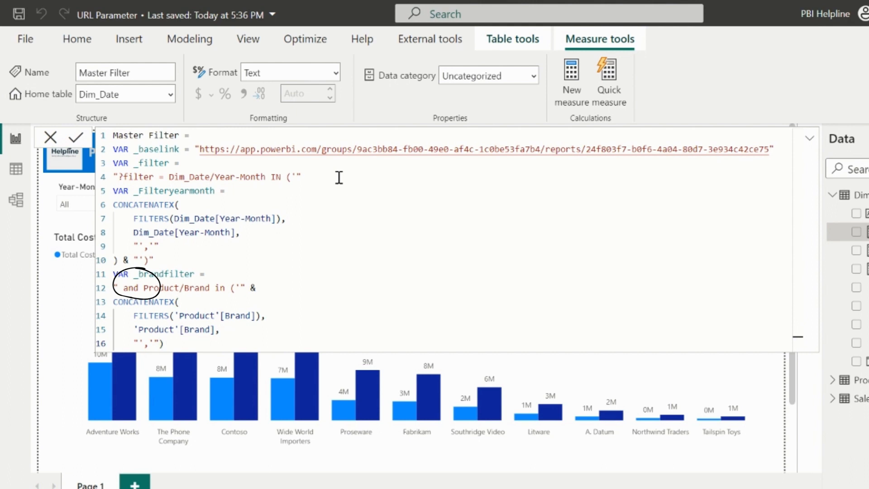
pyautogui.write('& "')
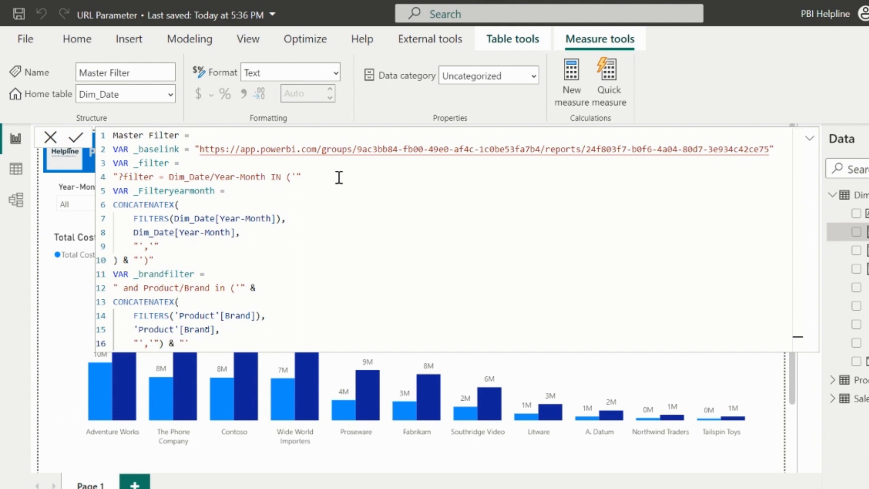
pyautogui.write(')"')
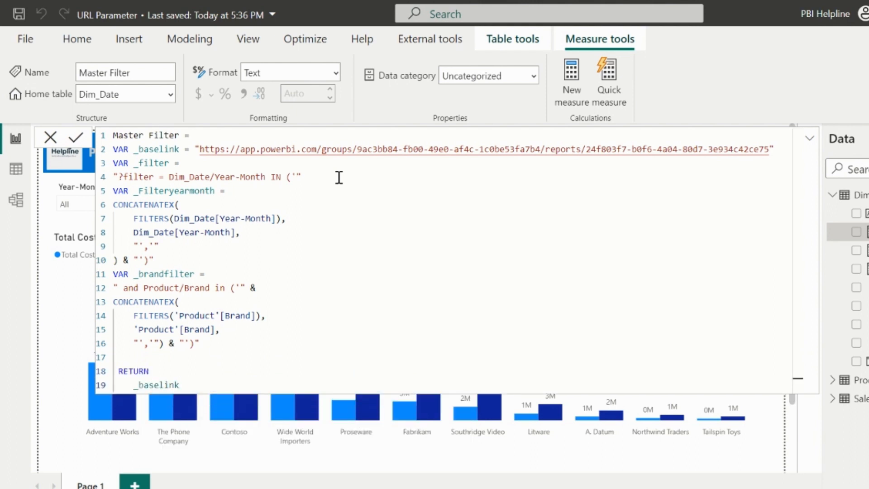
pyautogui.write('& _filter & _Filteryearmonth')
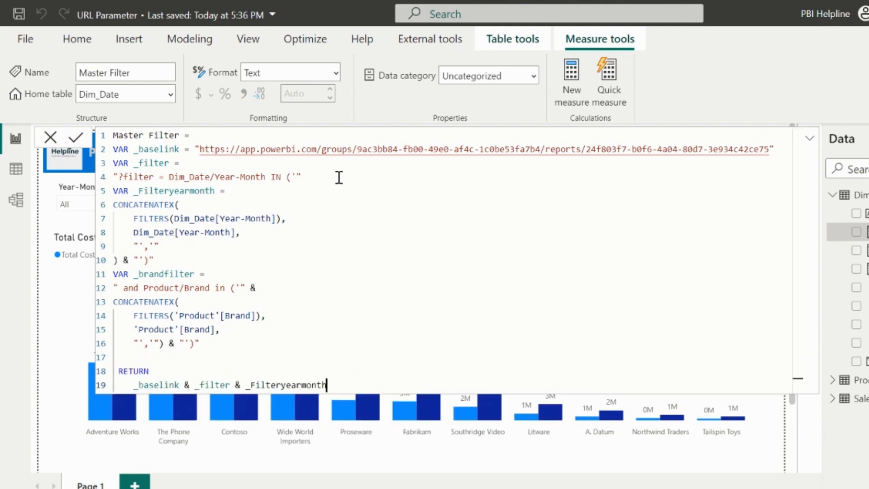
pyautogui.write('& _brandfilter')
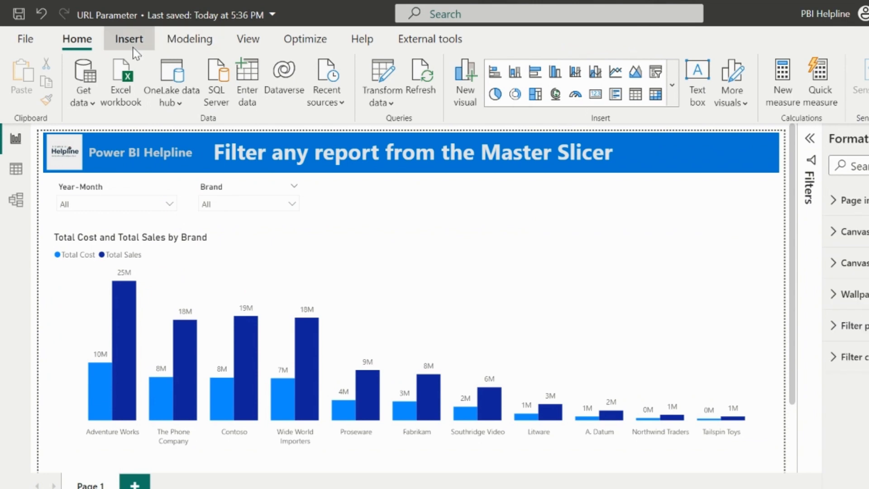
# - Insert a blank 'Go to Another Report' button with a Web URL action and search for Master Filter
pyautogui.click(732, 81)
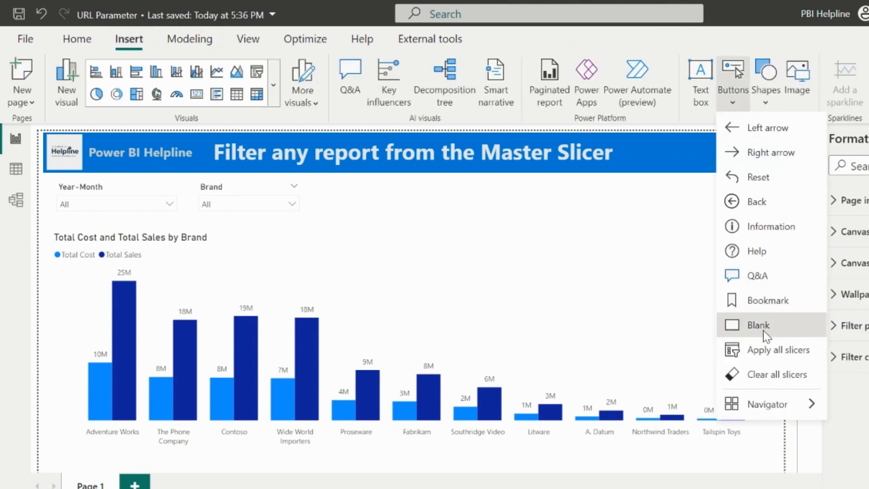
pyautogui.click(758, 325)
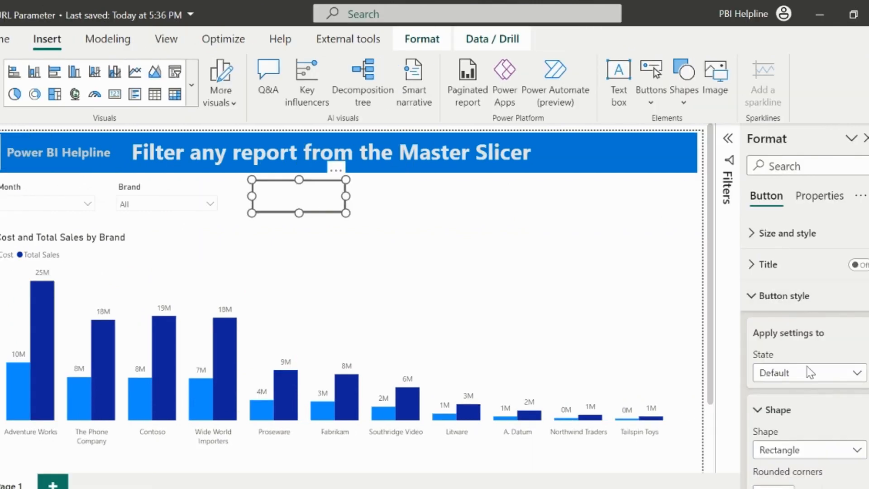
pyautogui.scroll(-3)
pyautogui.write('o to Another Report')
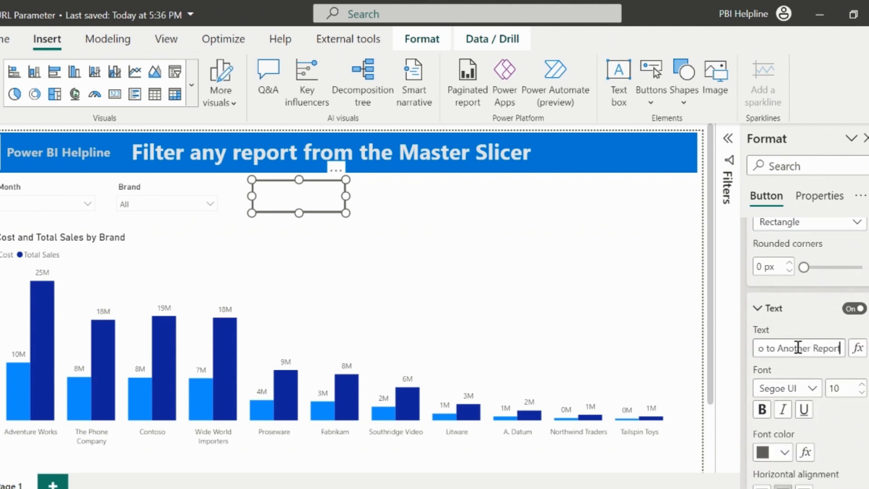
pyautogui.click(808, 292)
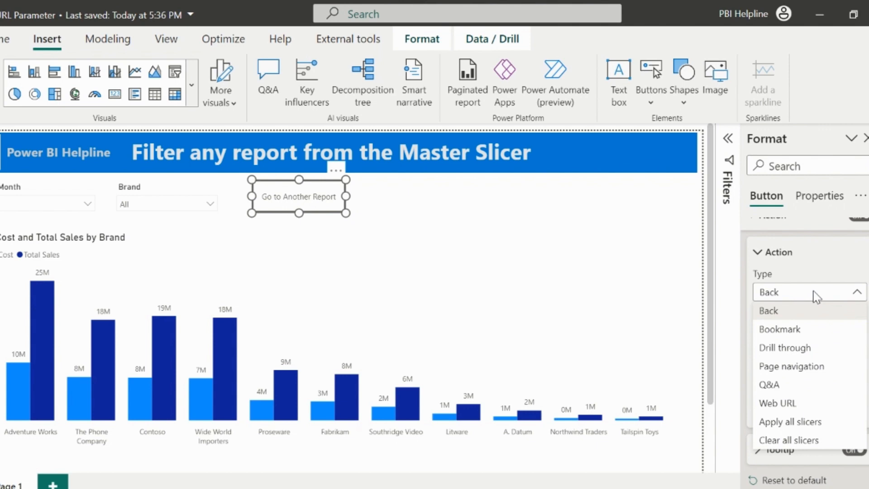
pyautogui.click(777, 403)
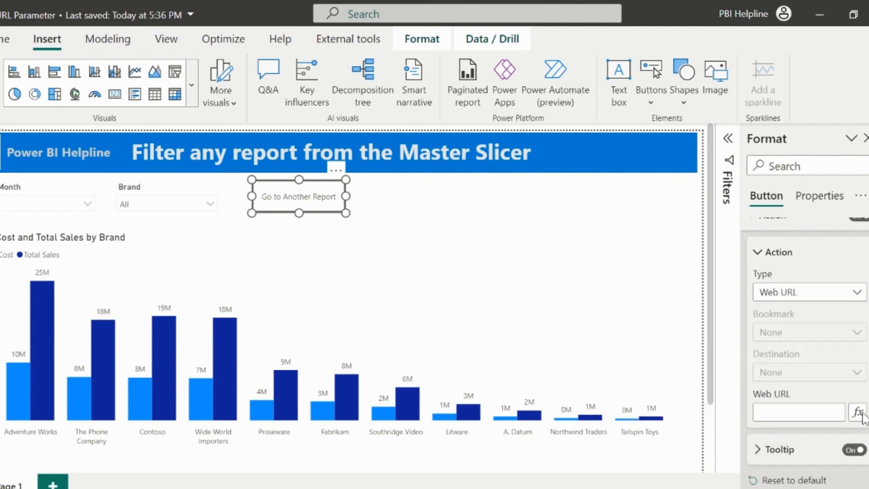
pyautogui.click(859, 412)
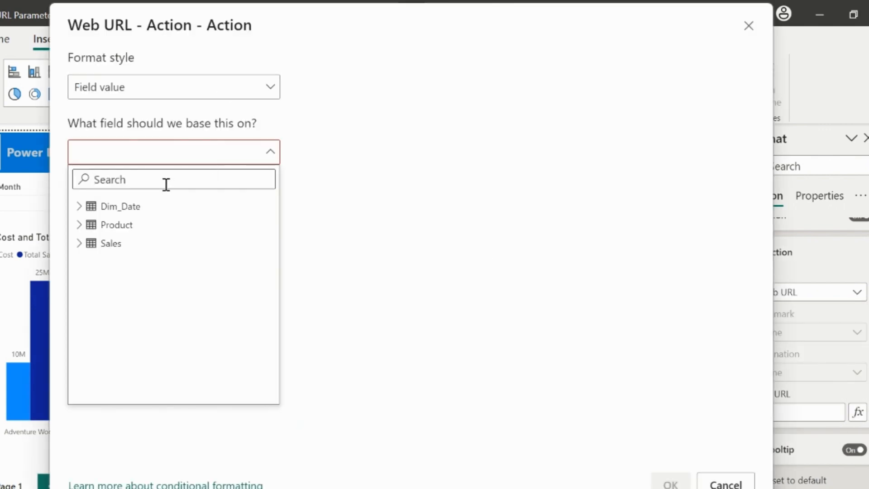
pyautogui.write('mast')
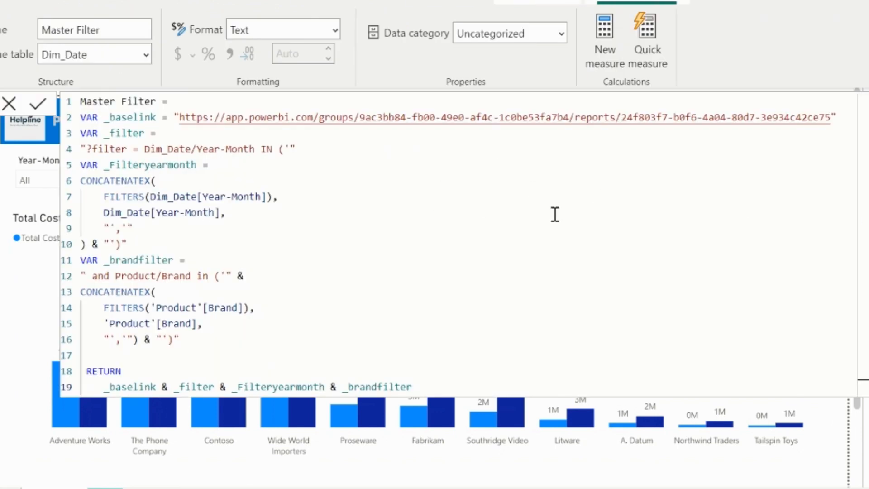
pyautogui.moveTo(395, 154)
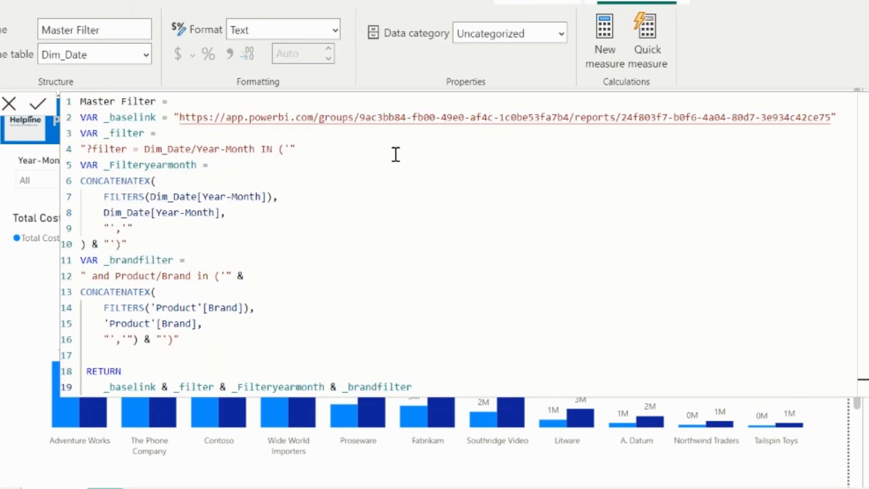
pyautogui.moveTo(117, 151)
pyautogui.write('in')
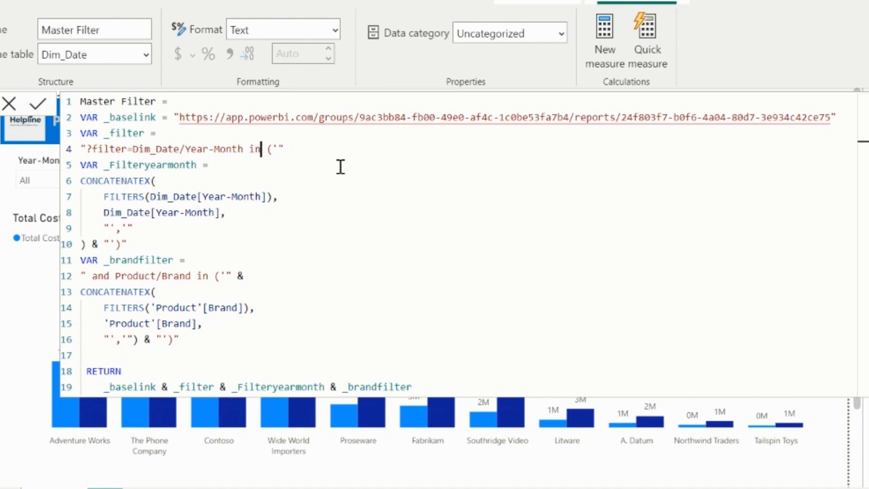
# - Commit the Master Filter edit and republish to PBI Demo, replacing the URL Parameter dataset
pyautogui.click(37, 104)
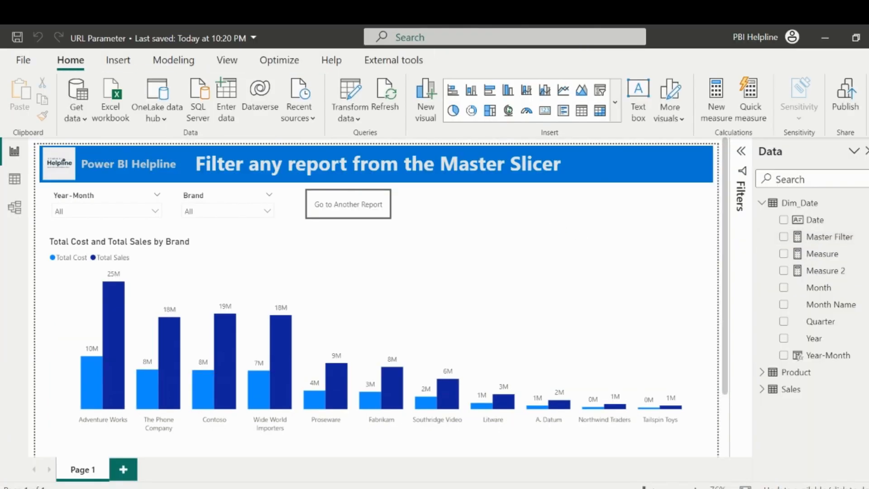
pyautogui.click(846, 94)
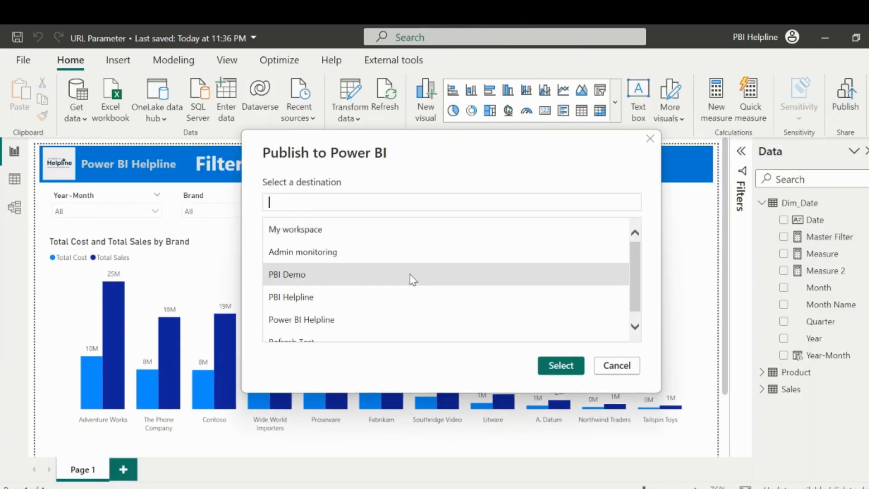
pyautogui.click(560, 365)
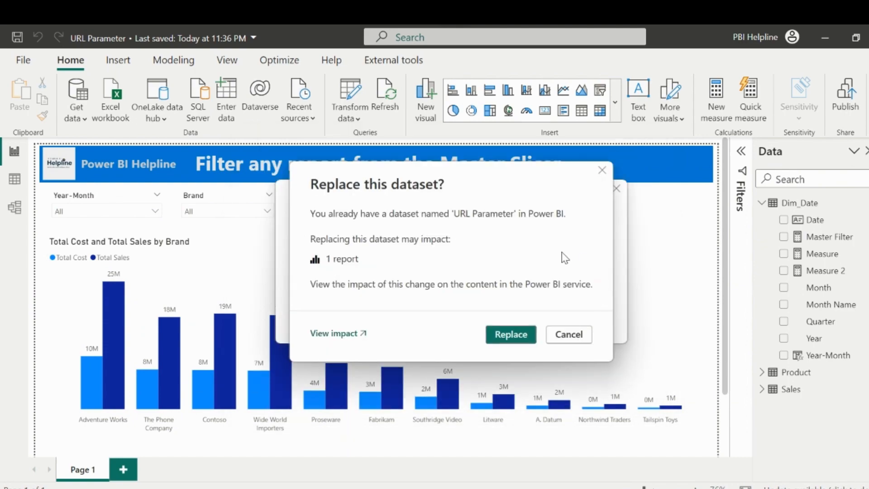
pyautogui.click(510, 334)
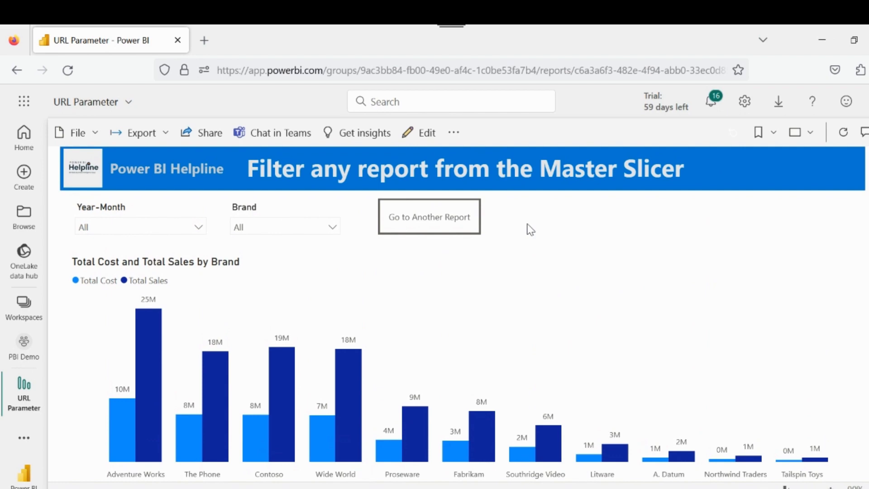
# - Select several months in the Year-Month slicer and Fabrikam and Litware in the Brand slicer
pyautogui.click(139, 226)
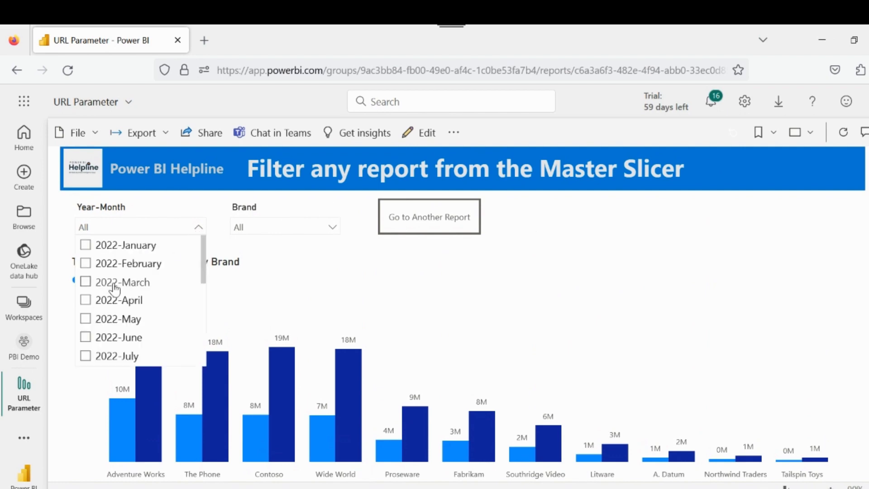
pyautogui.click(85, 318)
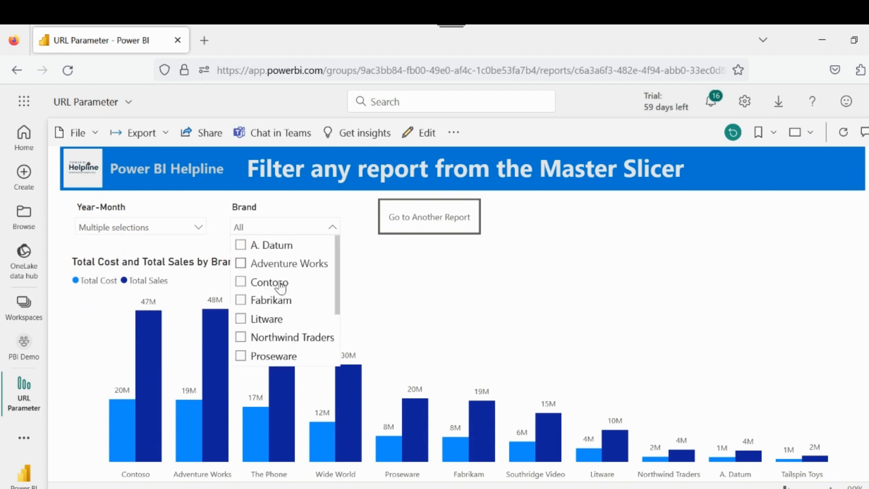
pyautogui.click(240, 299)
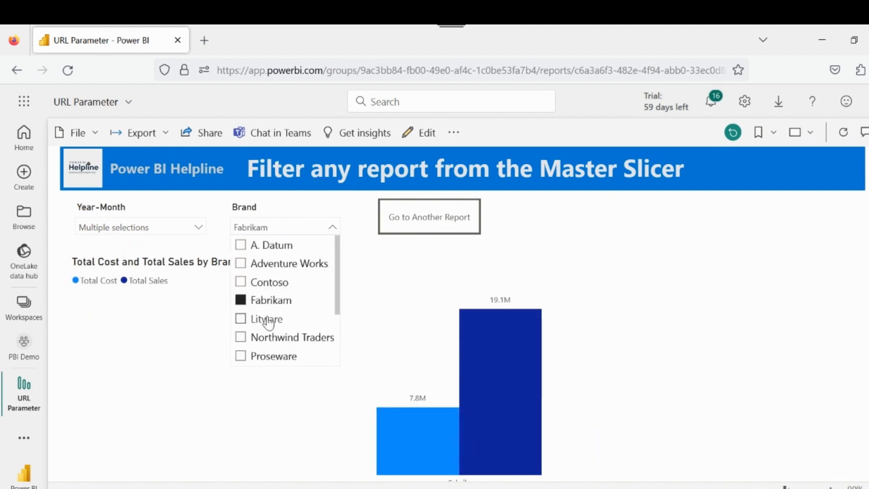
pyautogui.click(240, 318)
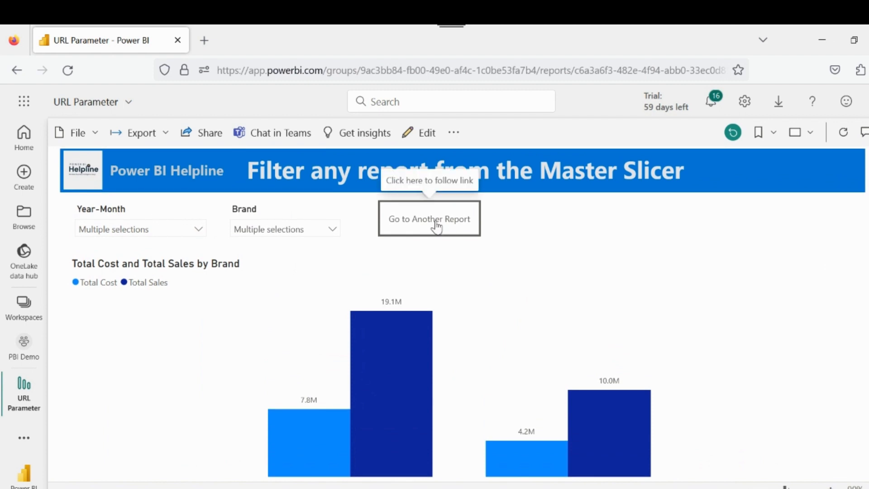
# - Follow the Go to Another Report button, then reopen it after adding more brands
pyautogui.click(429, 218)
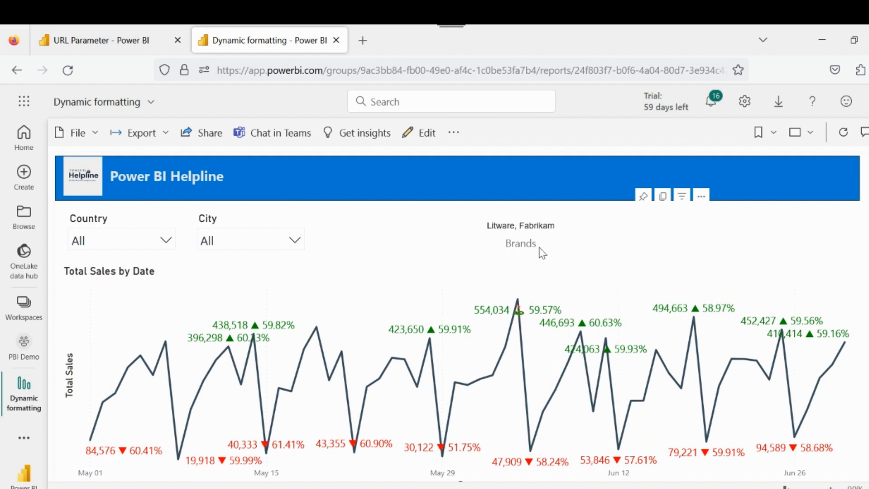
pyautogui.moveTo(547, 217)
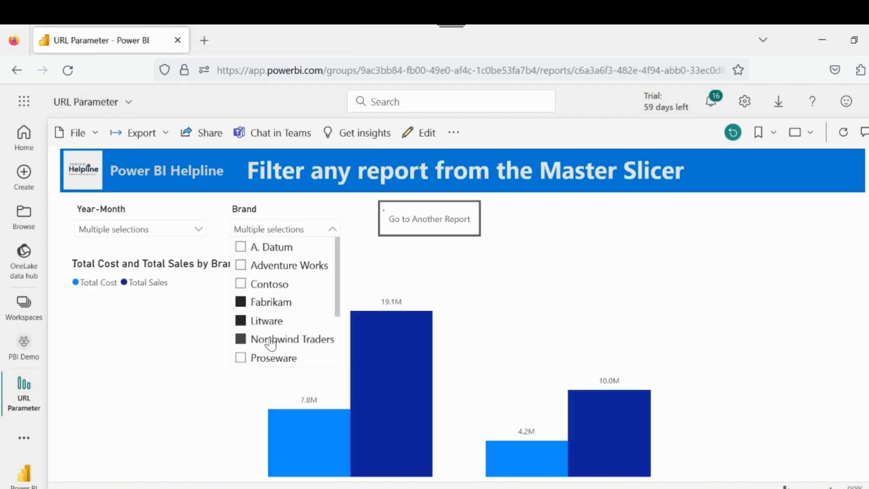
pyautogui.click(429, 218)
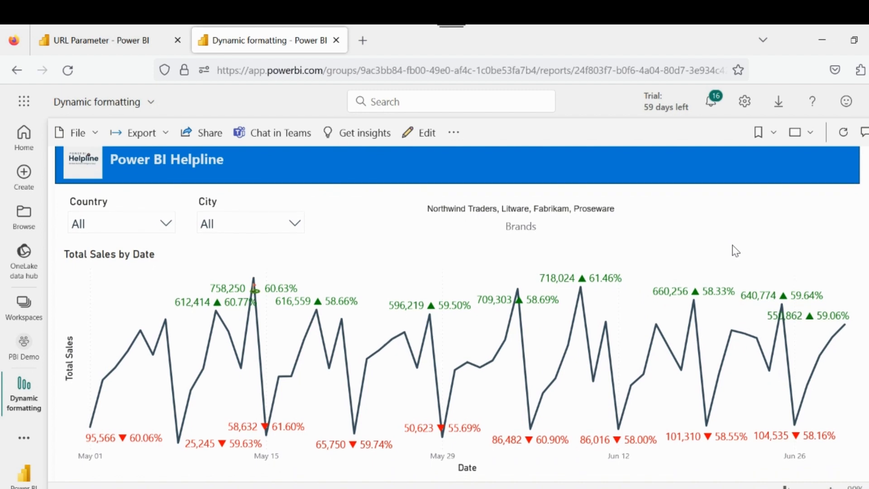
pyautogui.moveTo(526, 254)
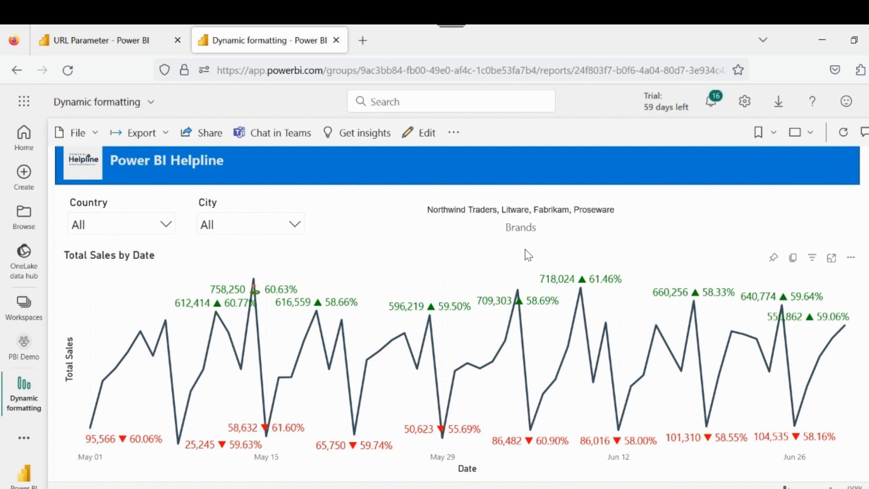